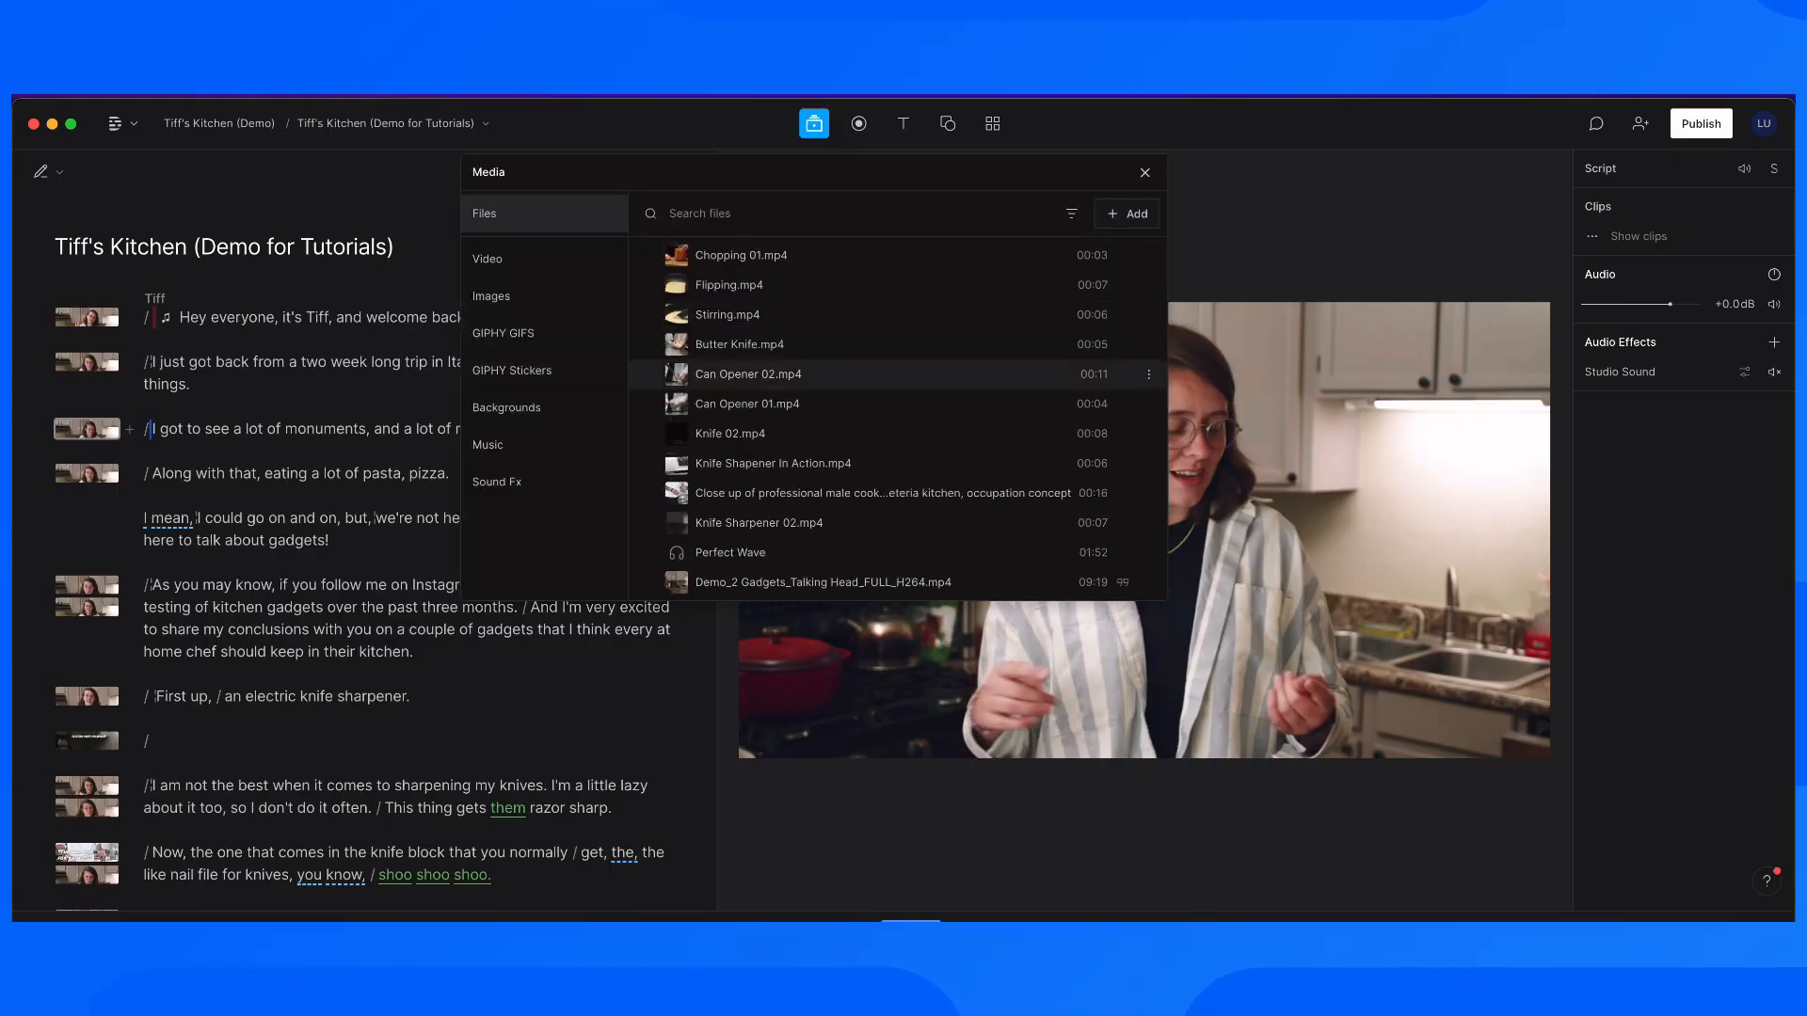
Add the Italy Rome Colosseum Sunset Time Lapse file from Media Files to the scene.
{"action": "scroll", "scroll_direction": "down", "scroll_amount": 3}
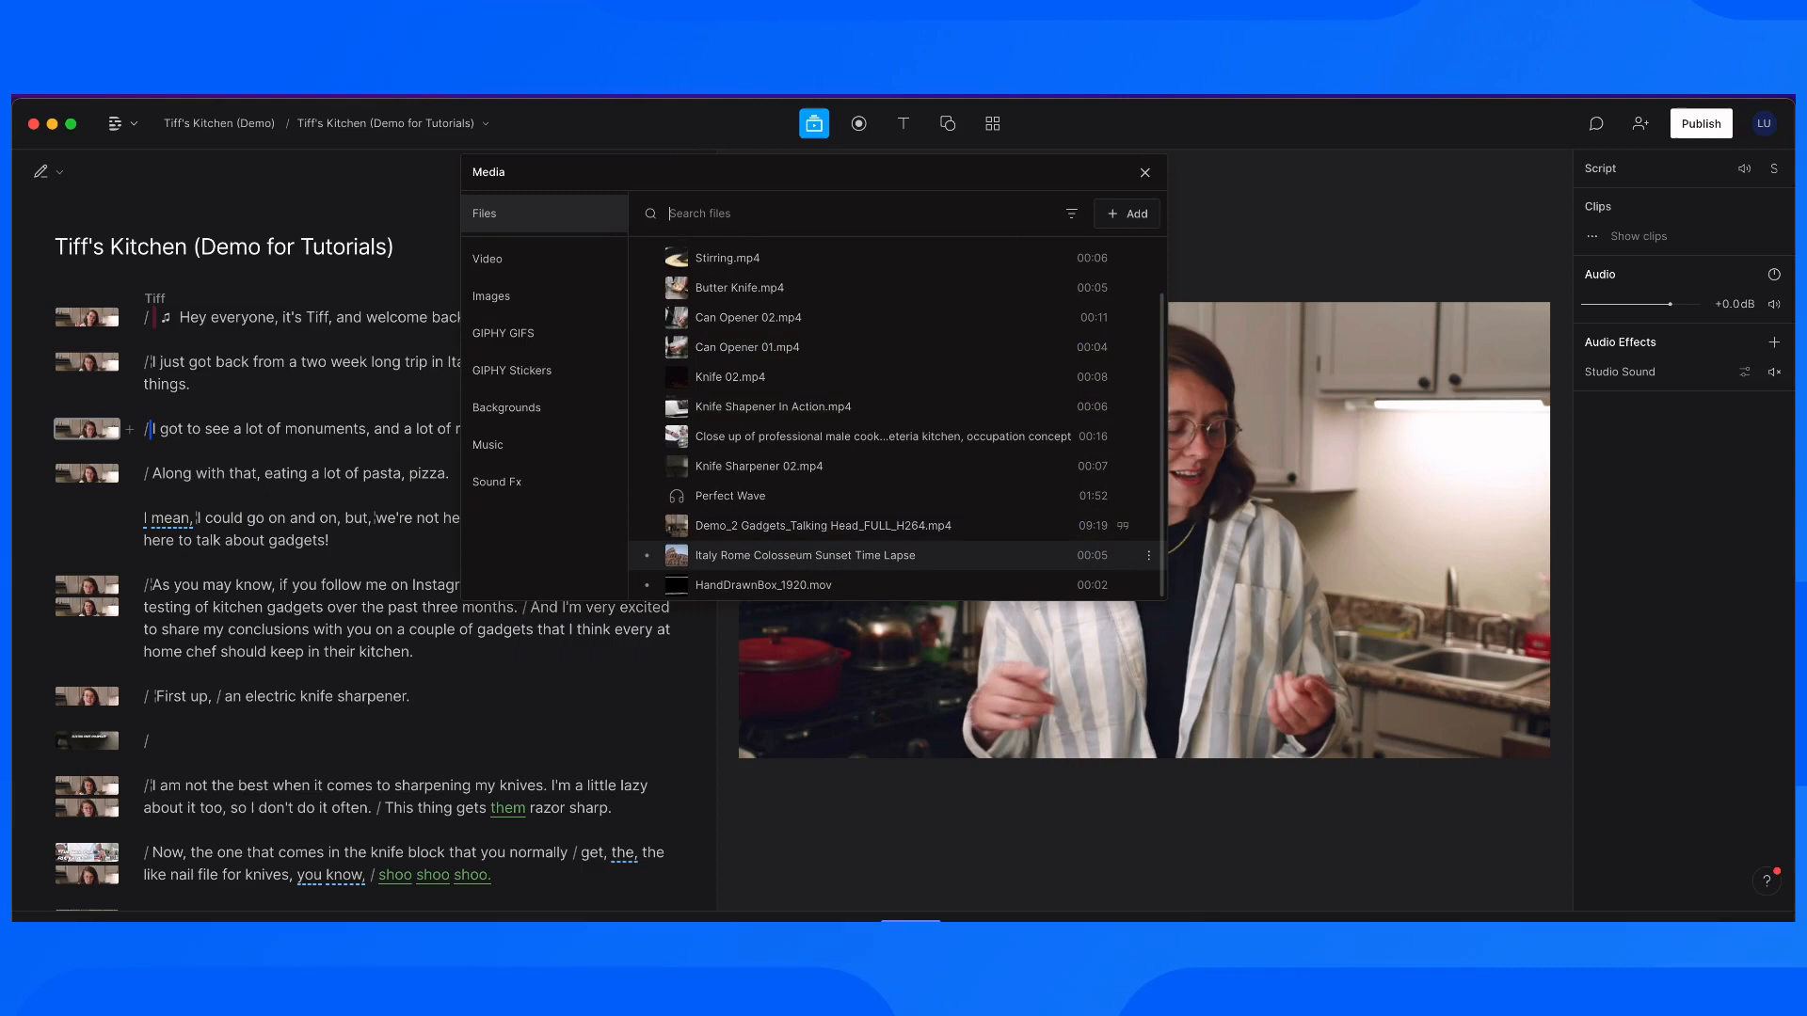
{"action": "left_click", "coordinate": [805, 555]}
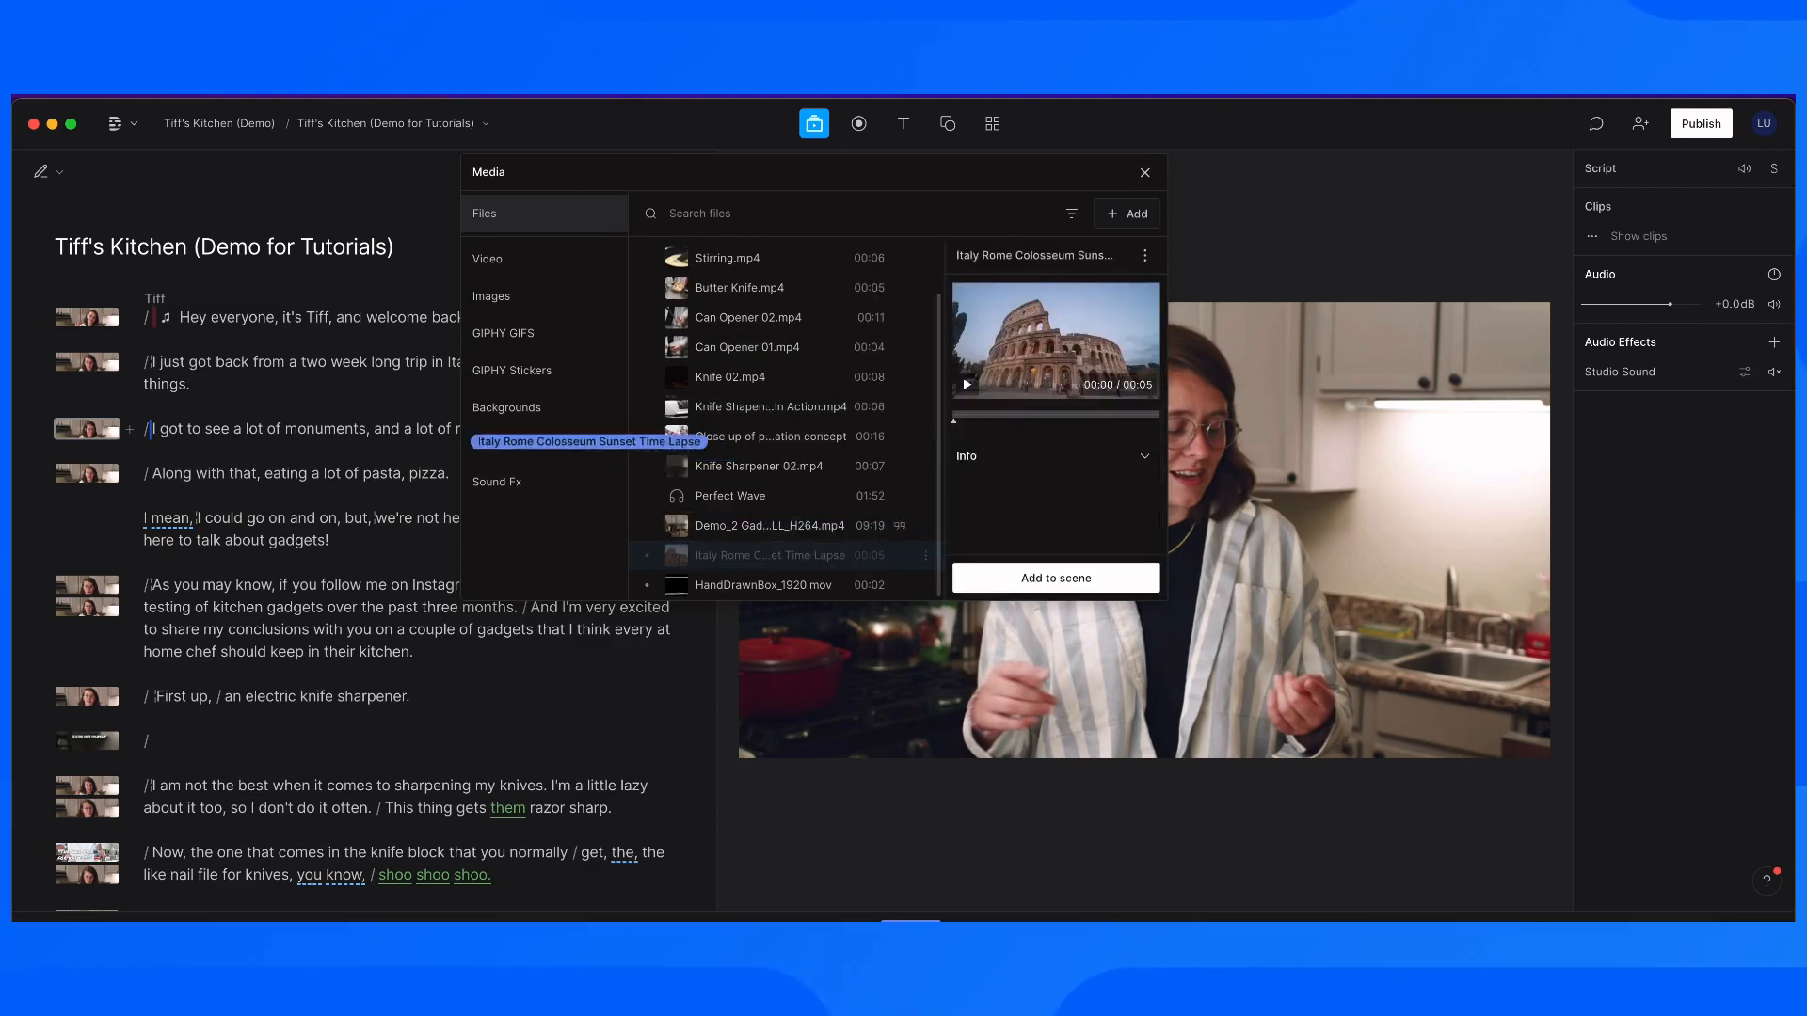
{"action": "left_click", "coordinate": [1143, 172]}
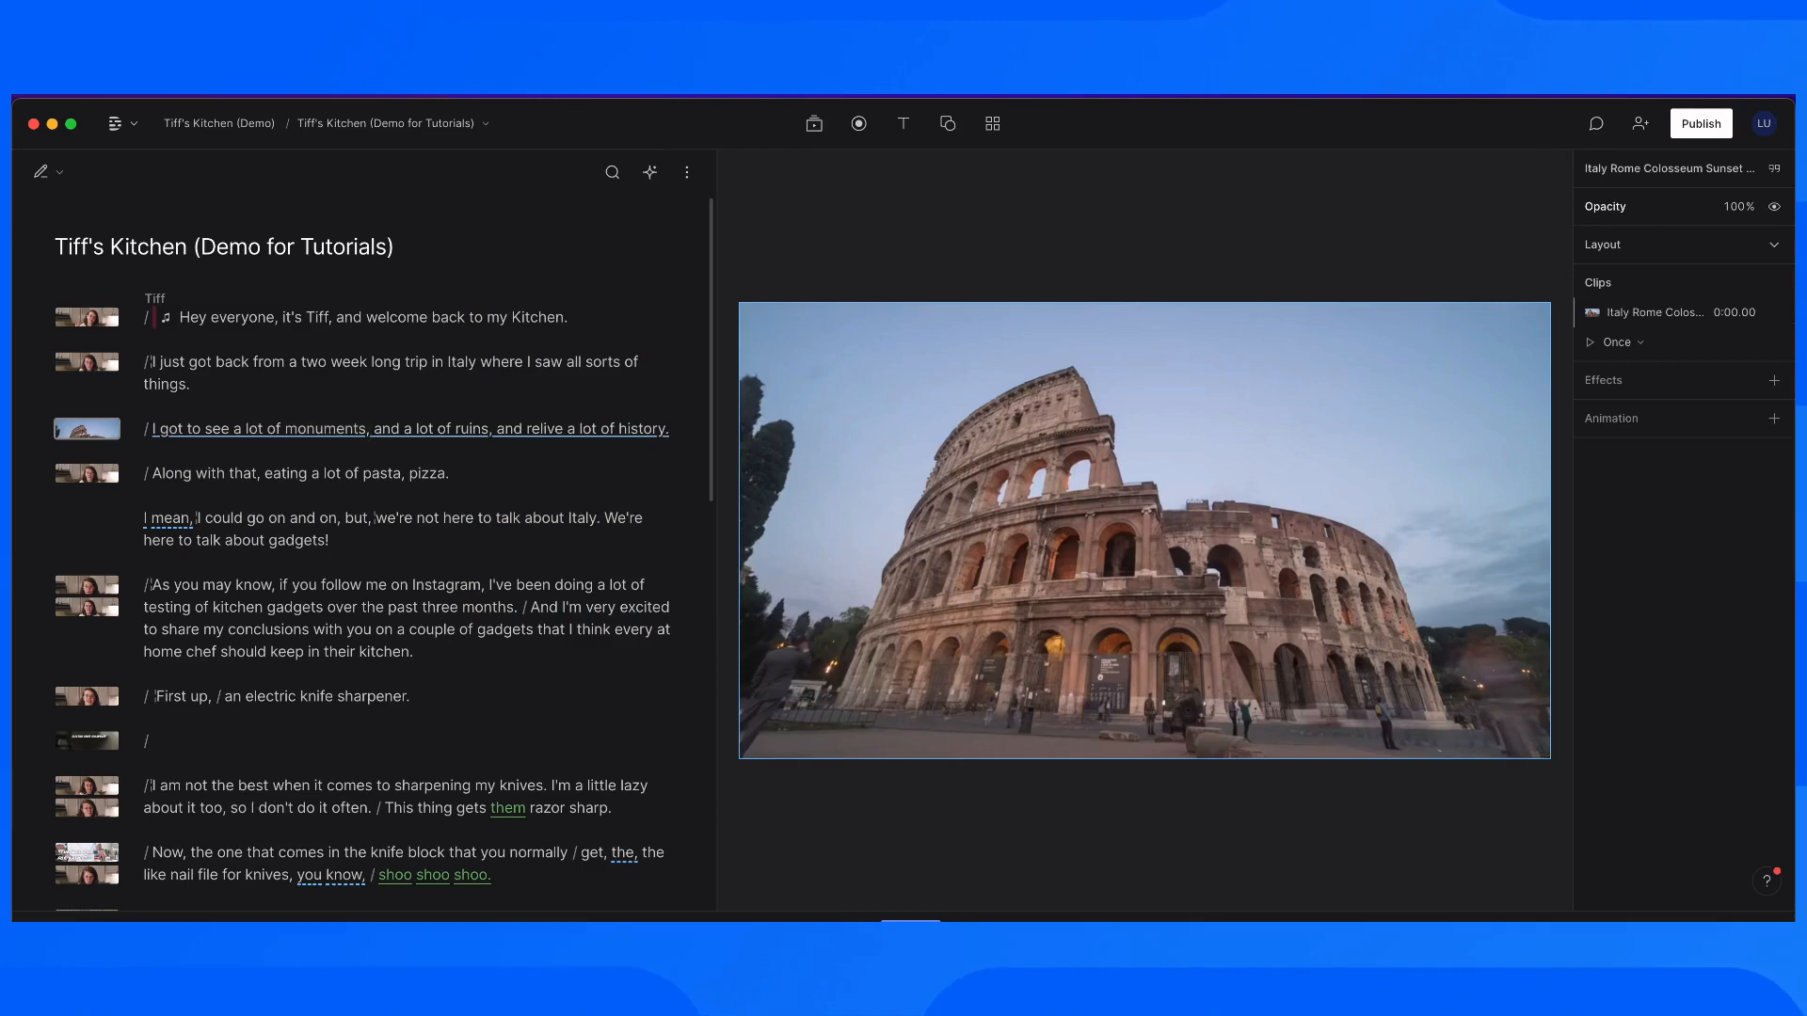
Add an 'Italy' title from the Text menu, then browse the Frames templates gallery.
{"action": "left_click", "coordinate": [903, 123]}
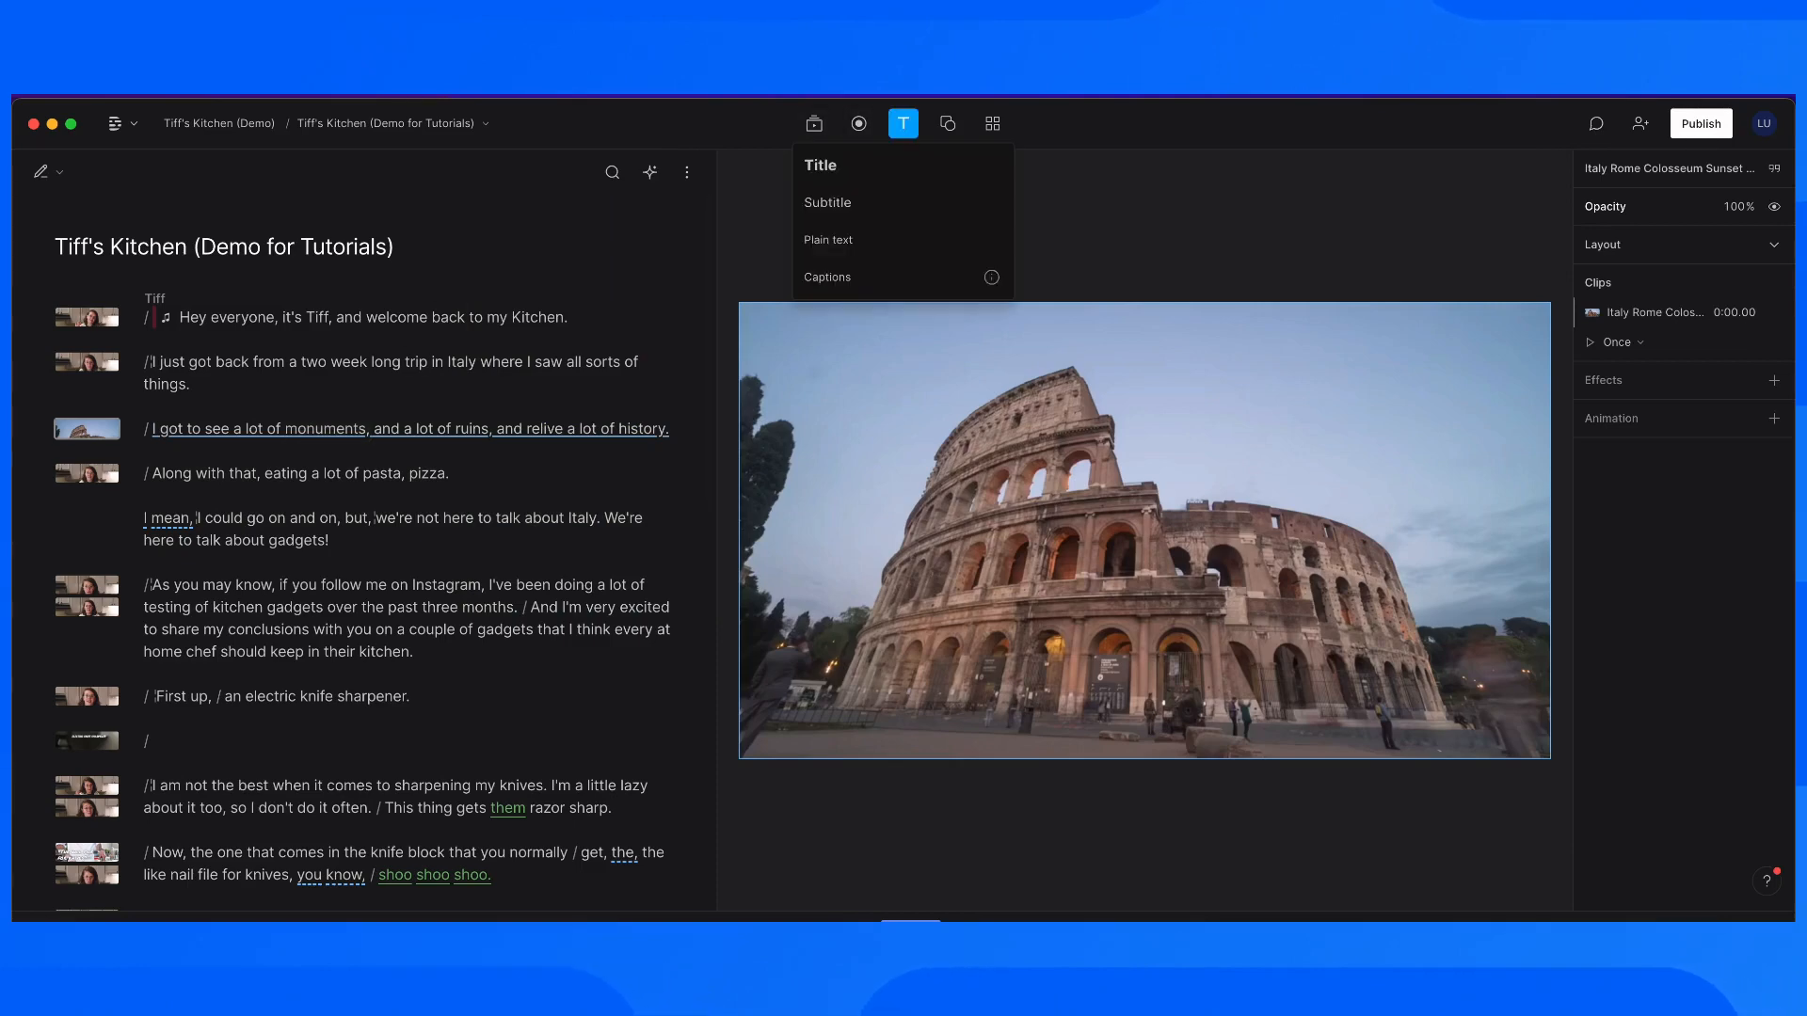
{"action": "left_click", "coordinate": [820, 164]}
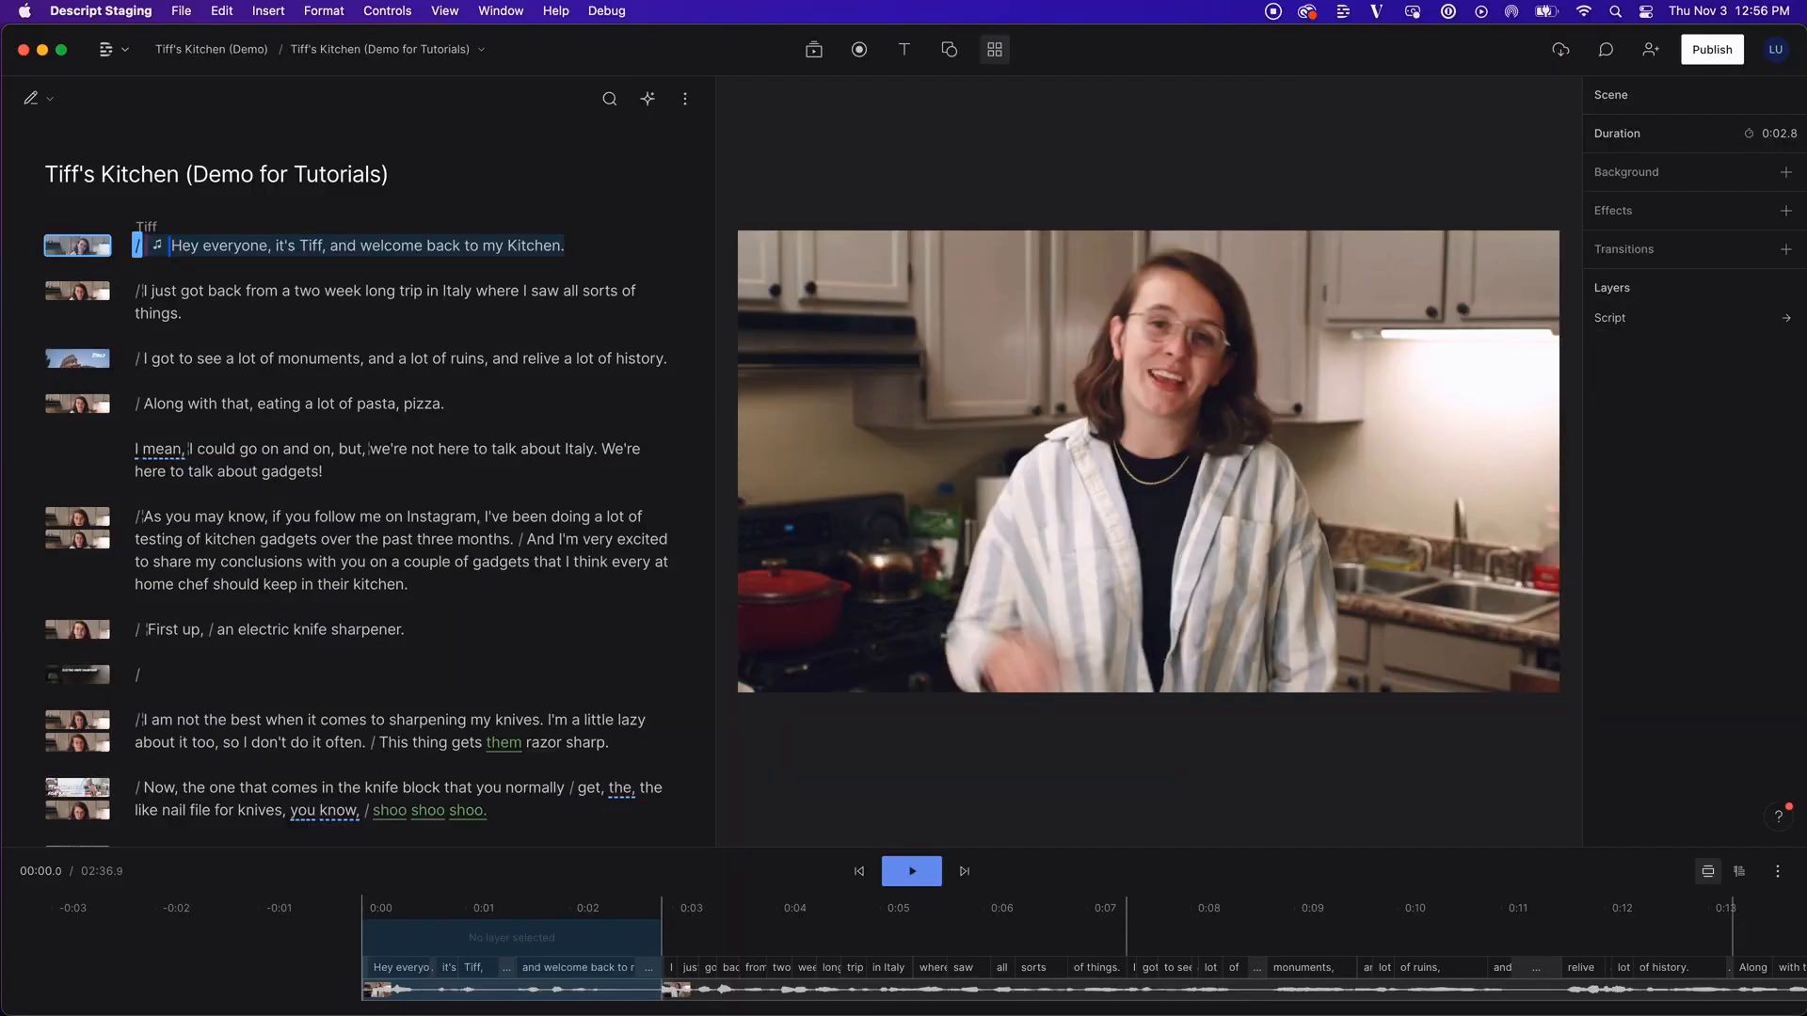
{"action": "left_click", "coordinate": [993, 48]}
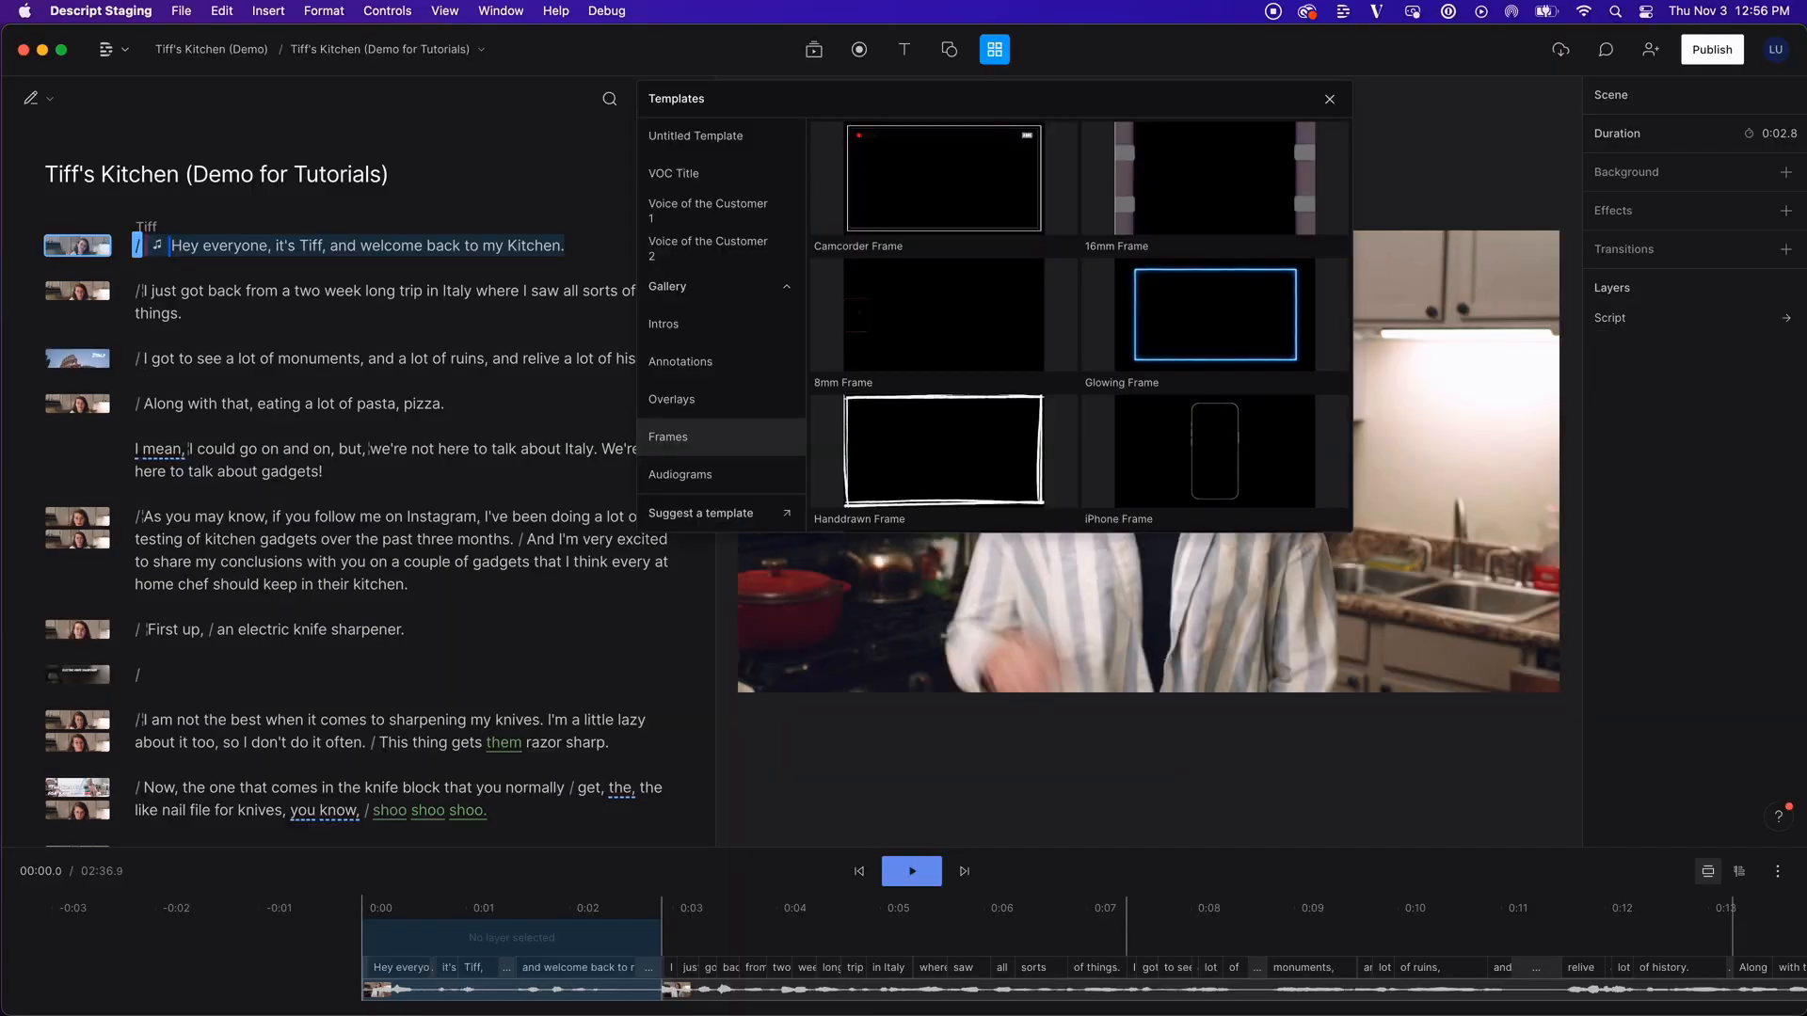
{"action": "left_click", "coordinate": [1328, 98]}
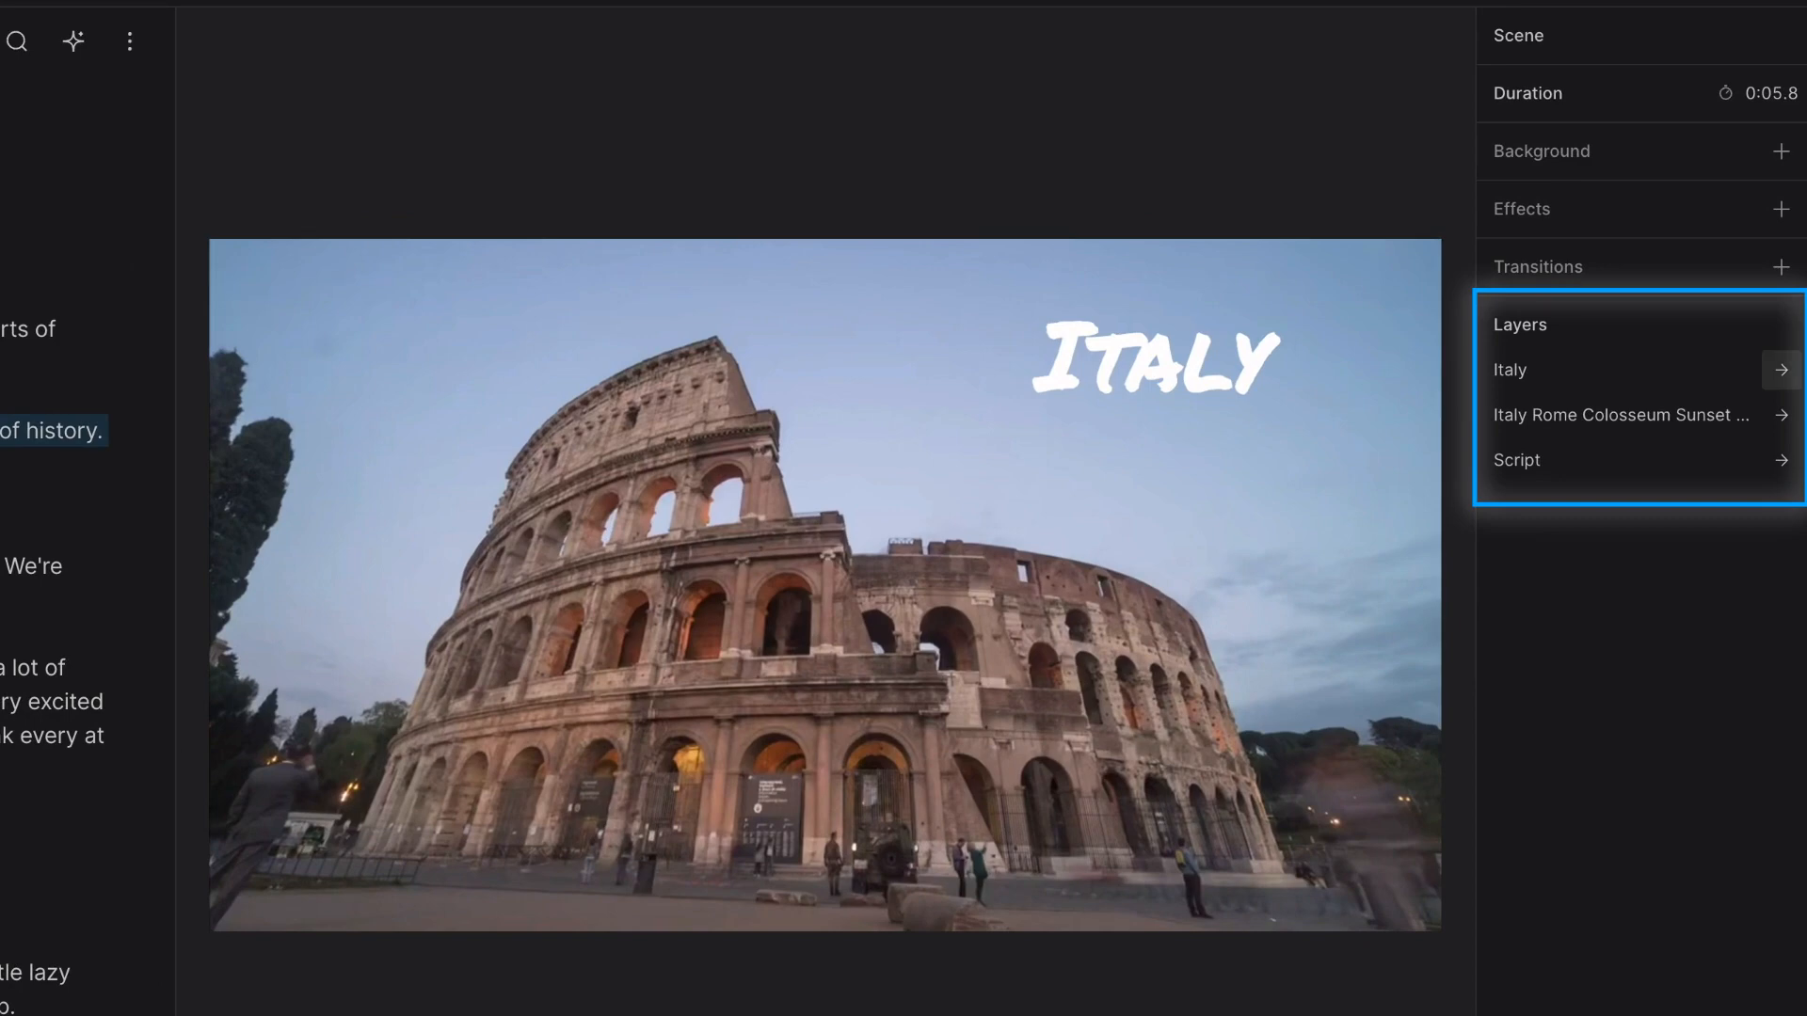
Select the Colosseum time-lapse layer in the Layers list for resizing.
{"action": "left_click", "coordinate": [1510, 370]}
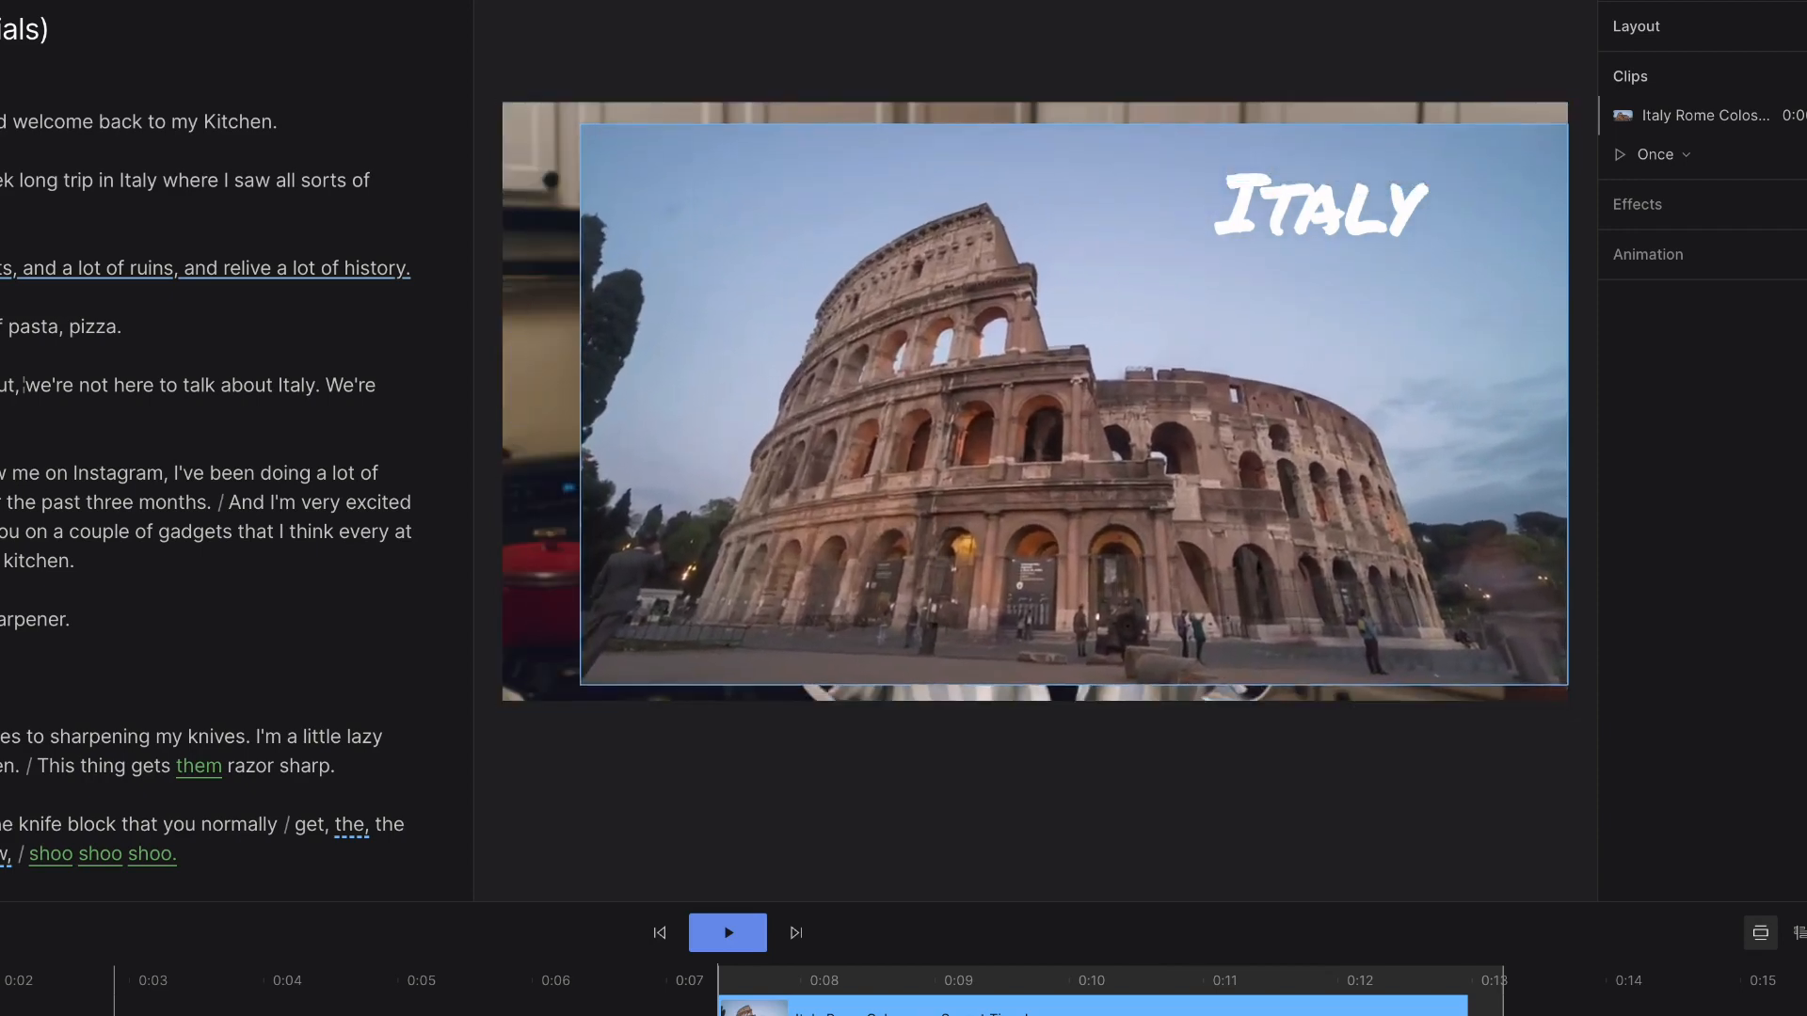
Crop the Colosseum layer via right-click Crop, then exit crop mode to keep it.
{"action": "right_click", "coordinate": [961, 415]}
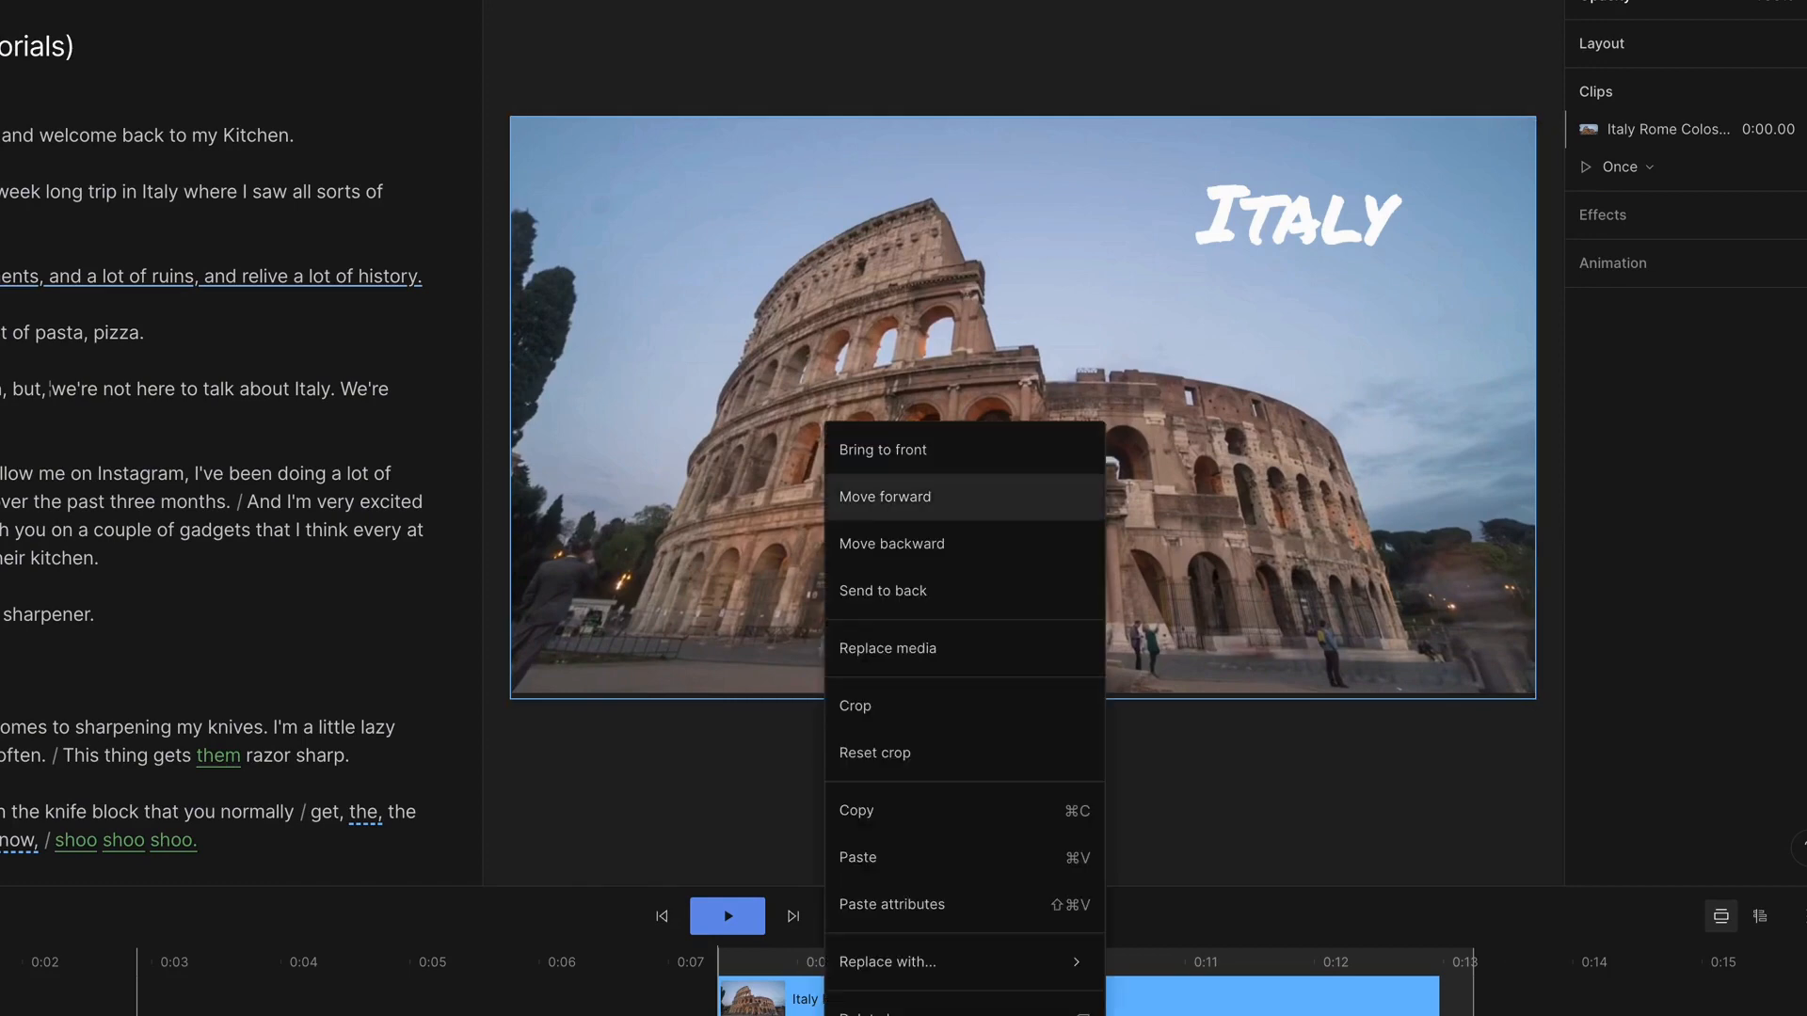
{"action": "left_click", "coordinate": [857, 707]}
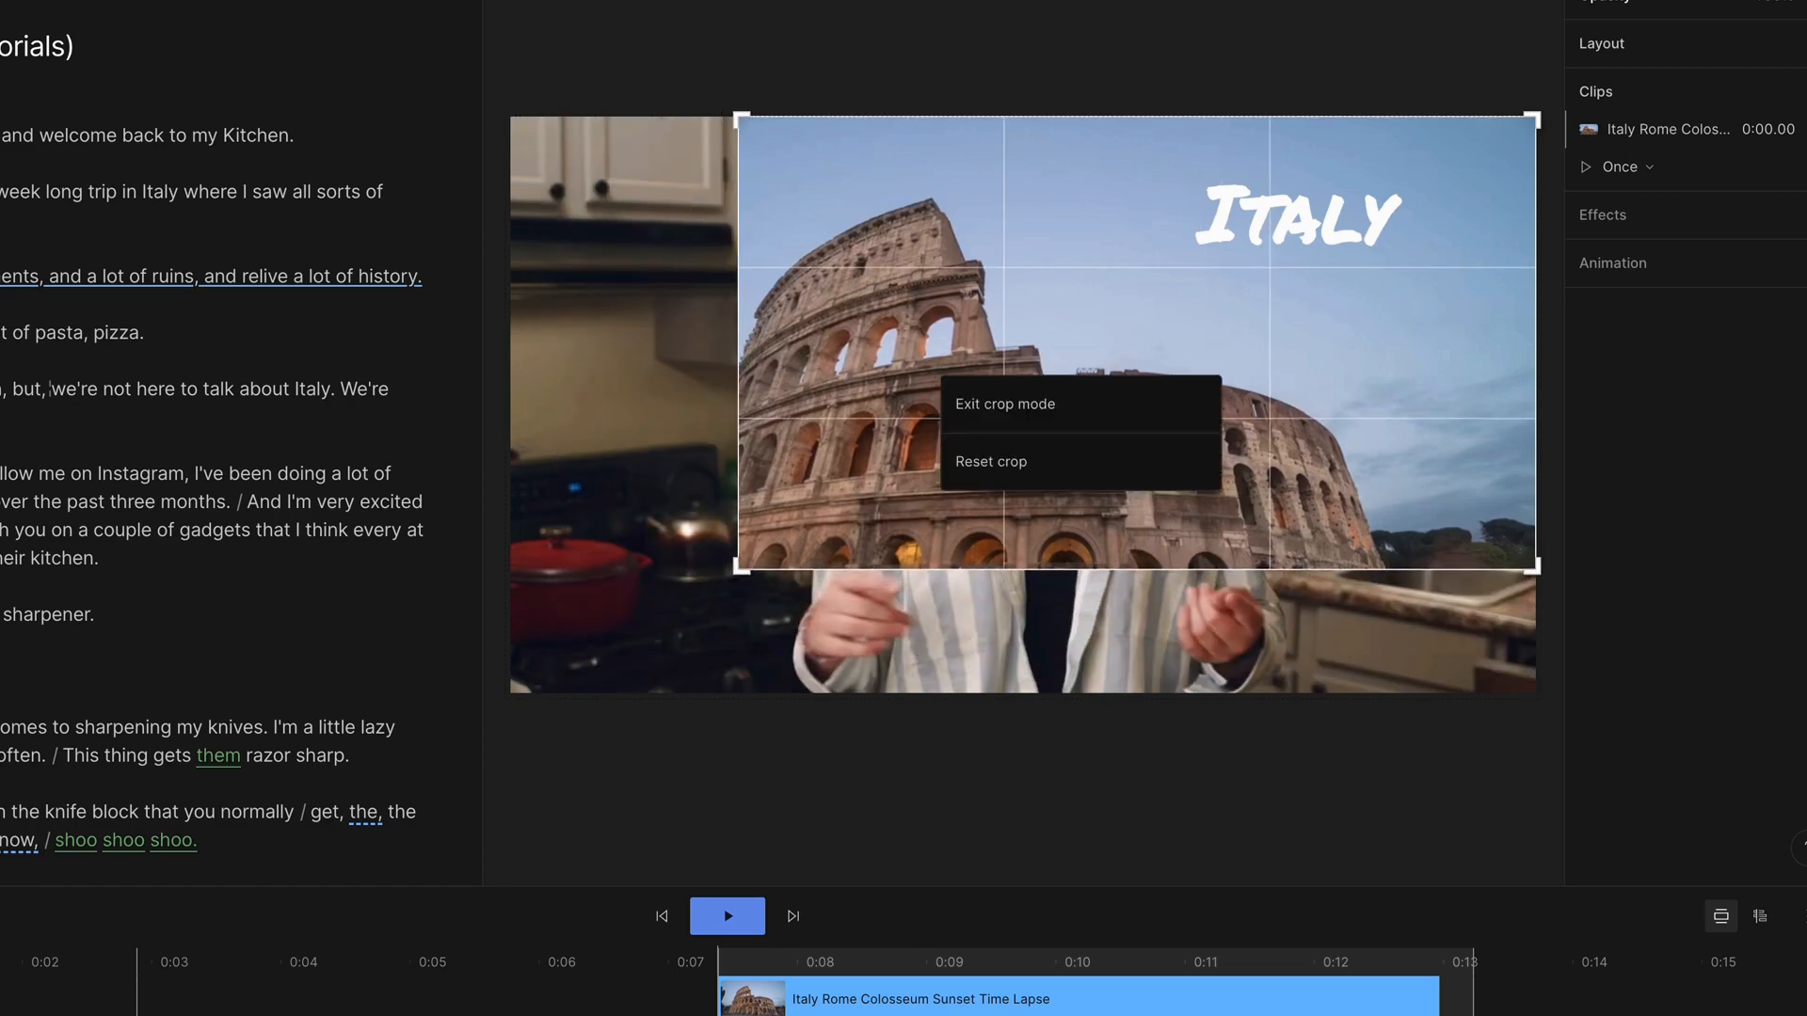
{"action": "left_click", "coordinate": [1002, 404]}
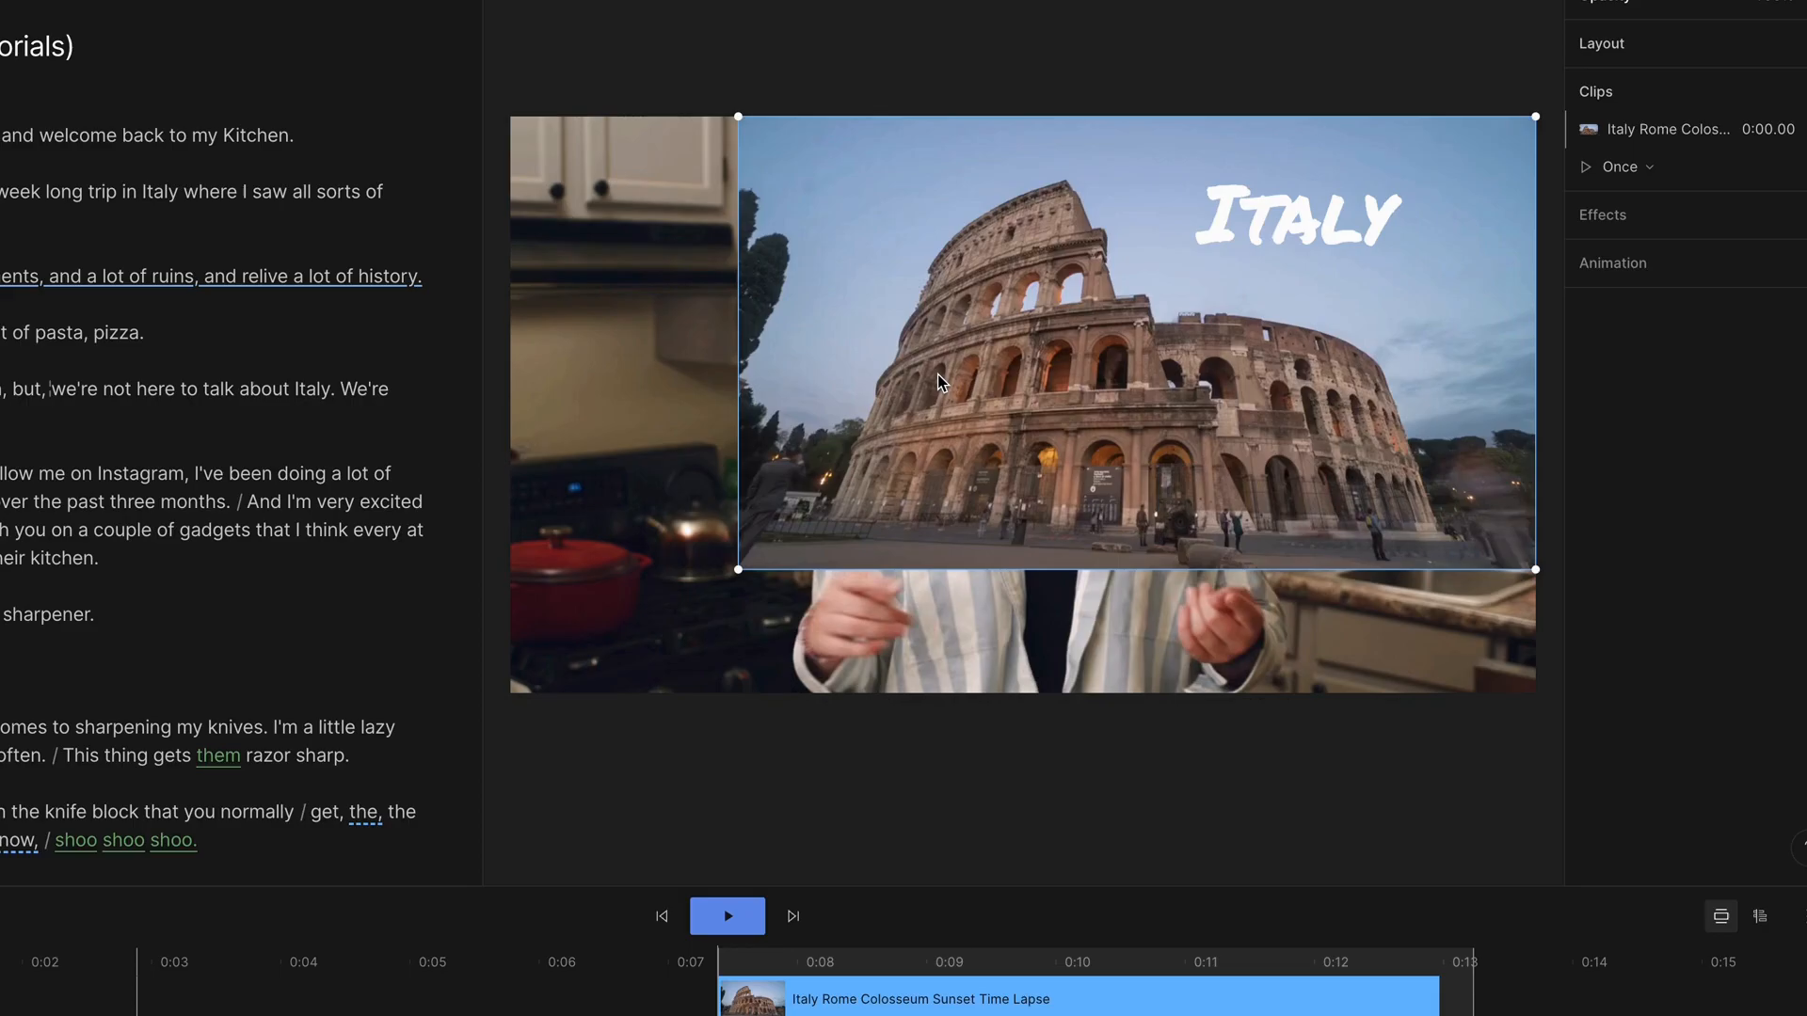